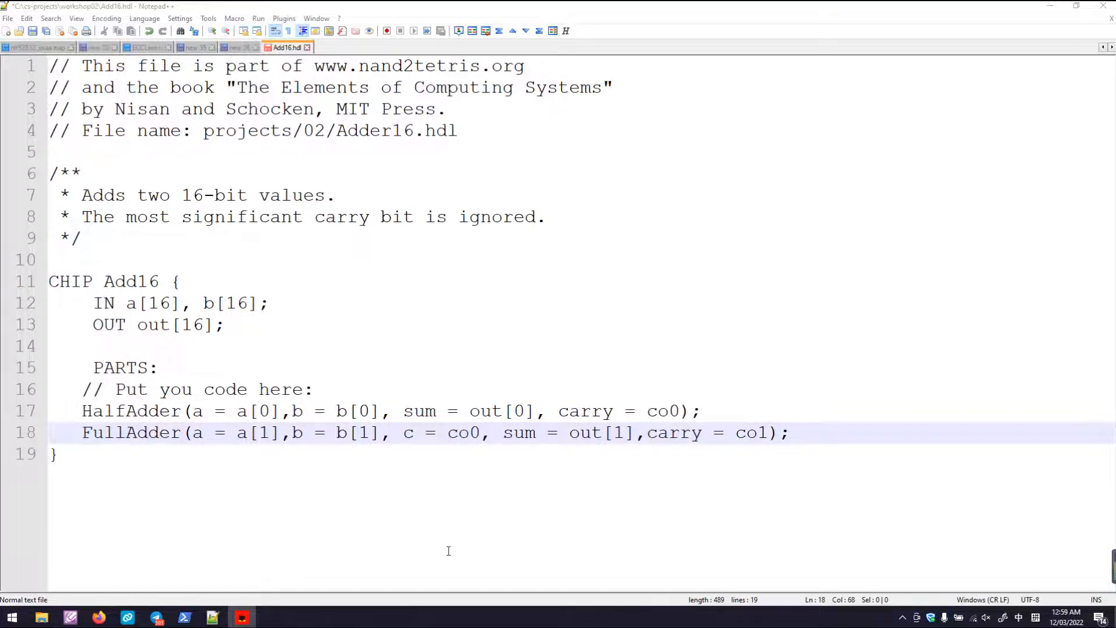
pyautogui.moveTo(458, 505)
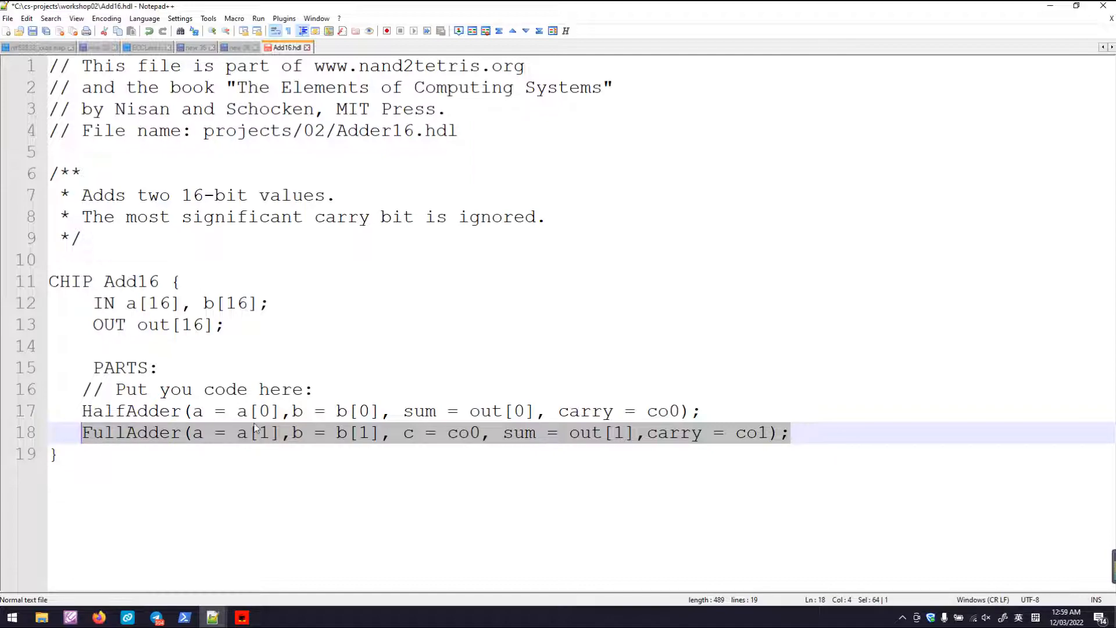
# Step: Duplicate the first FullAdder line, try changing a[1] to a[2], then delete the copy, leaving a blank line
pyautogui.press('Return')
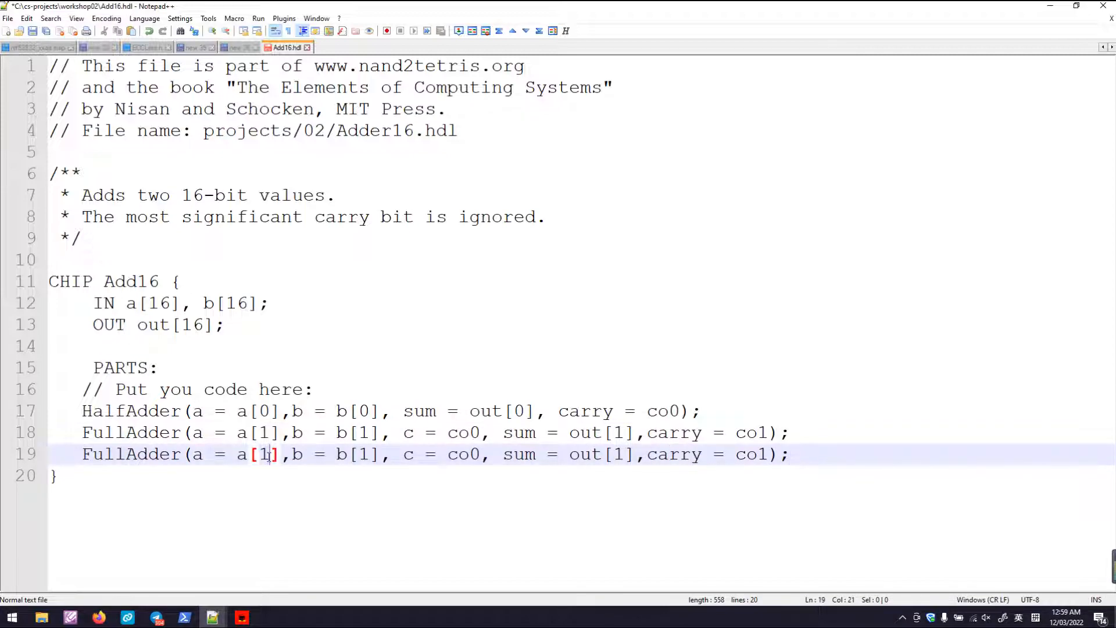
pyautogui.doubleClick(262, 454)
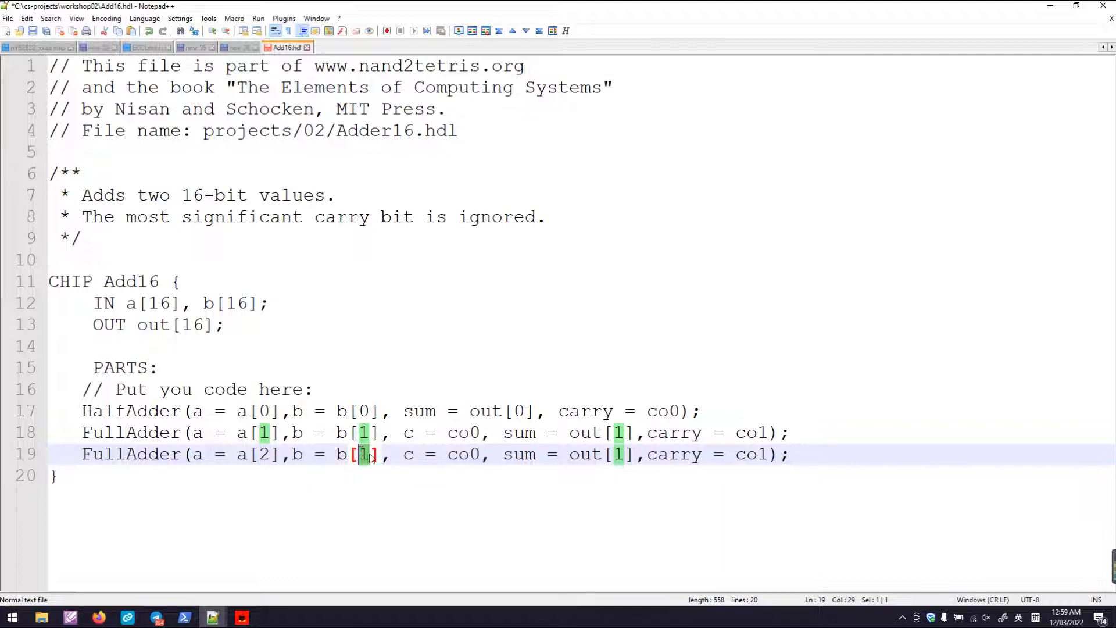
pyautogui.write('2')
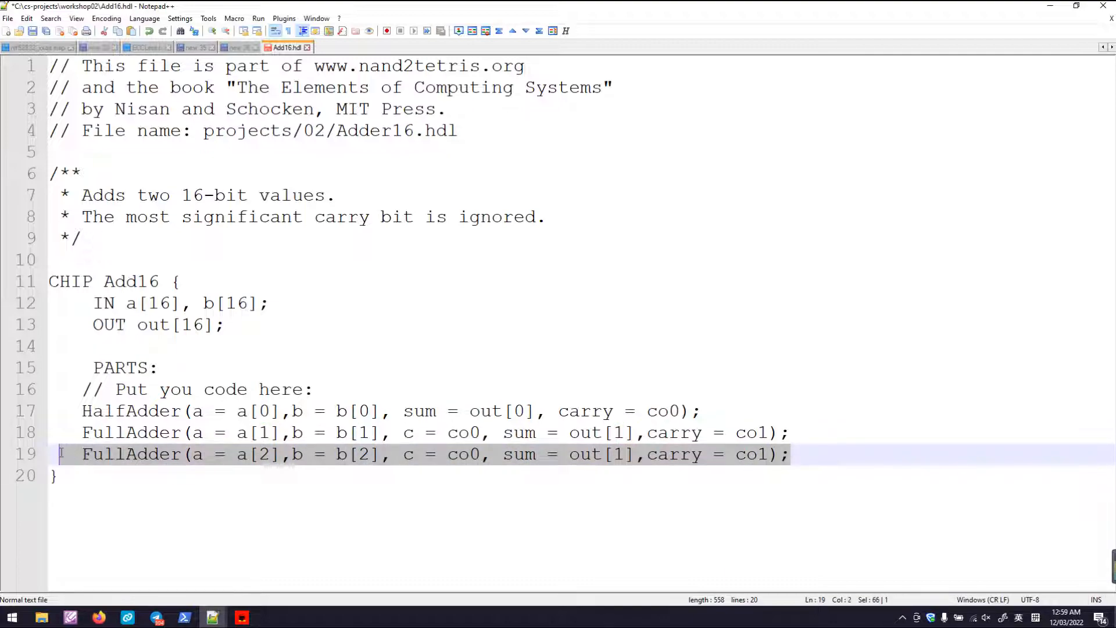
pyautogui.press('Delete')
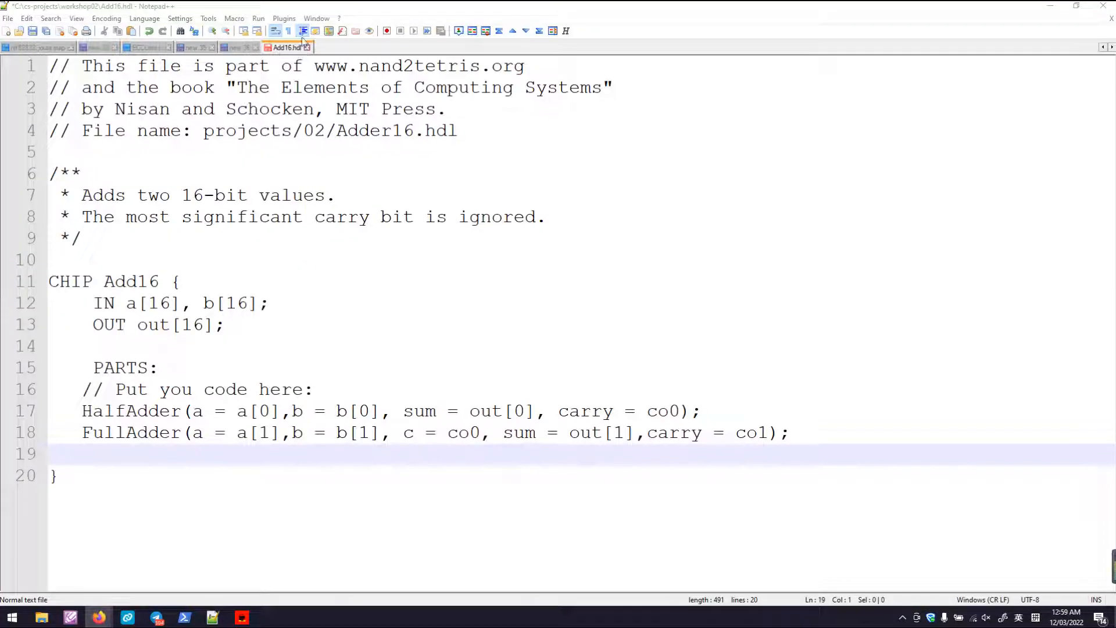
# Step: Search for 'online compiler' in a new Firefox tab and open the OnlineGDB C compiler
pyautogui.click(98, 616)
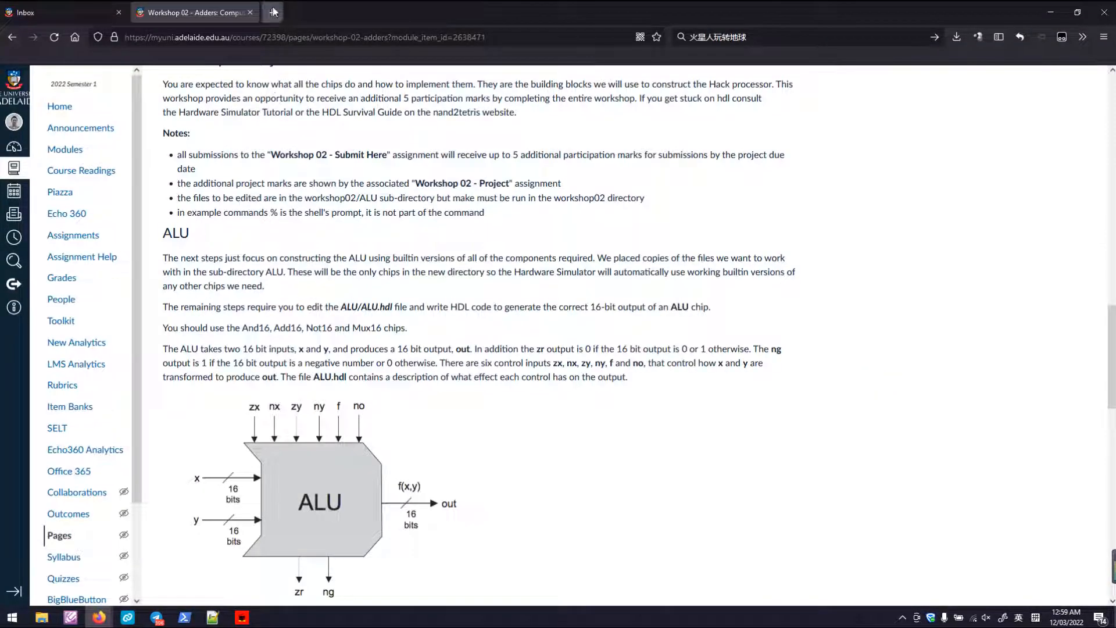
pyautogui.click(273, 12)
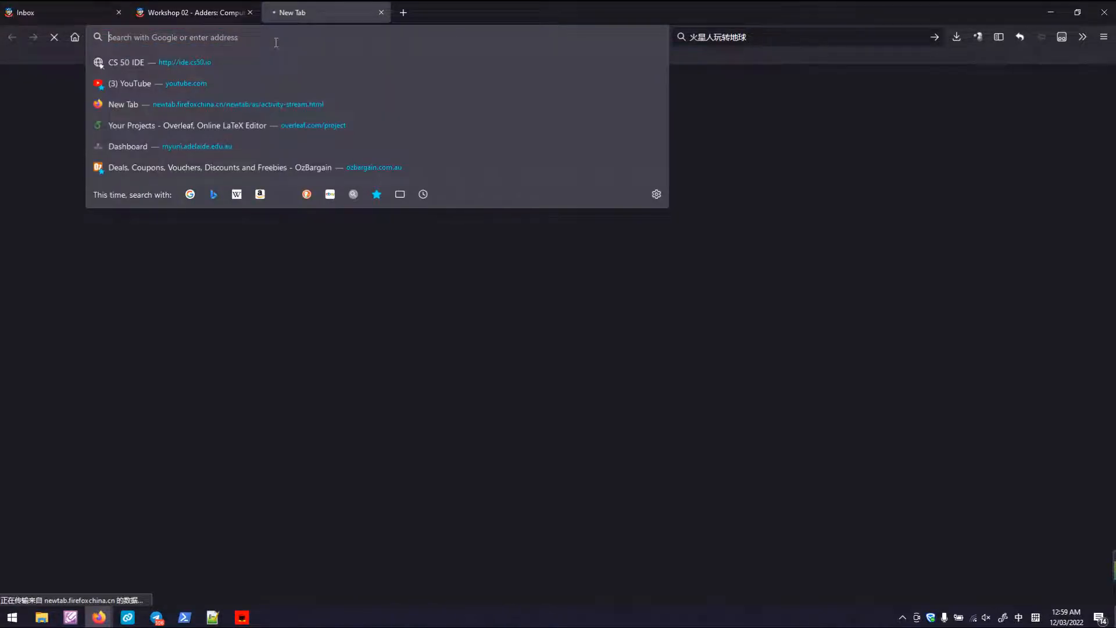
pyautogui.write('online c')
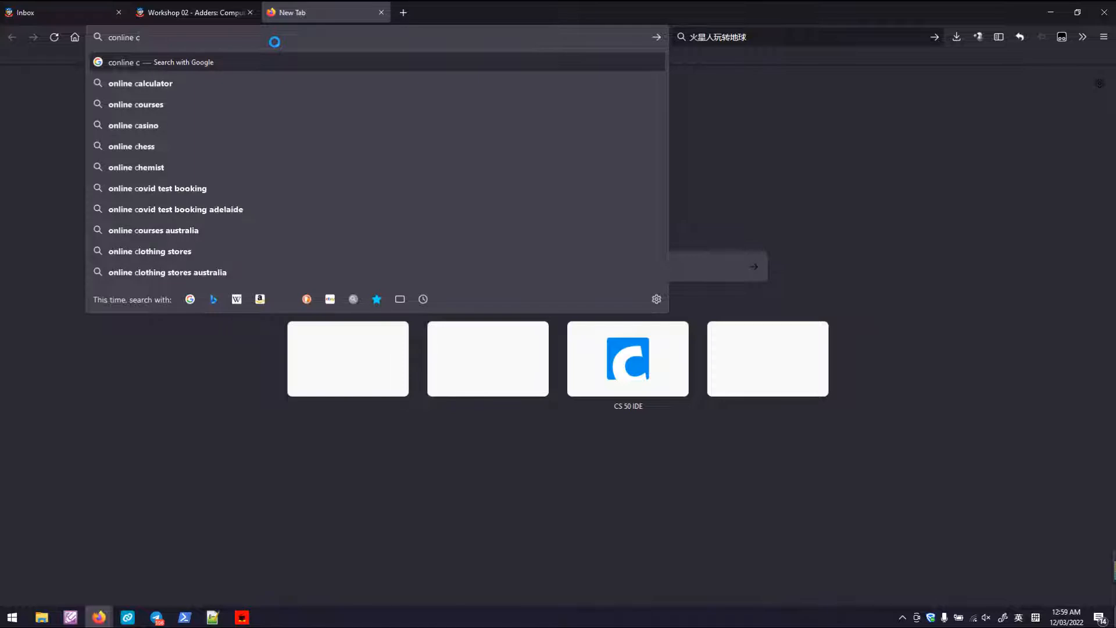
pyautogui.write('ompiler')
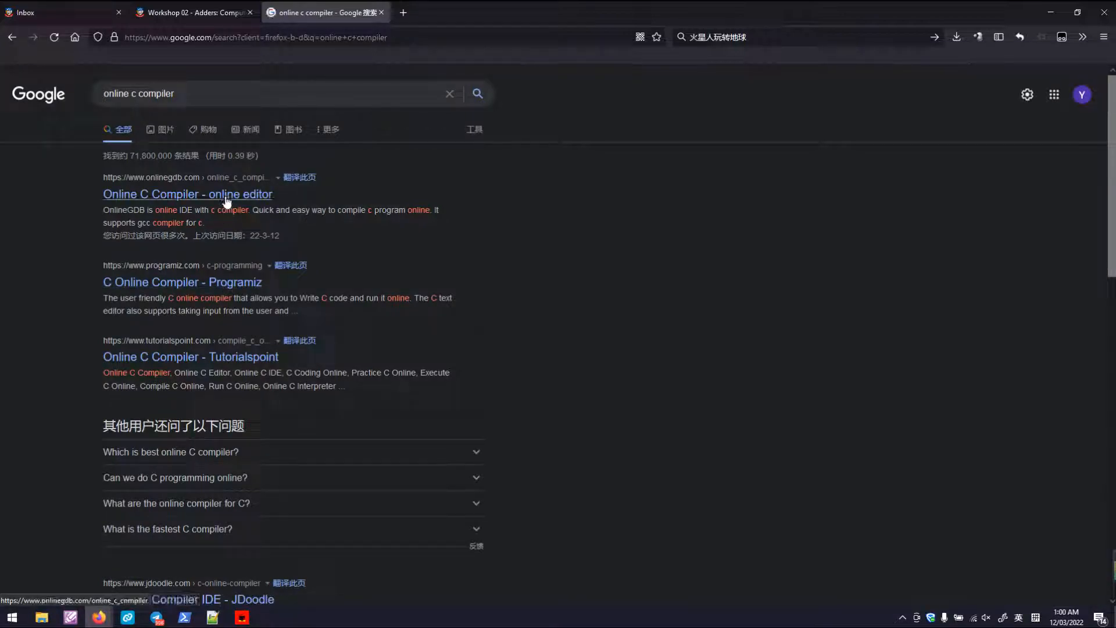
pyautogui.click(187, 194)
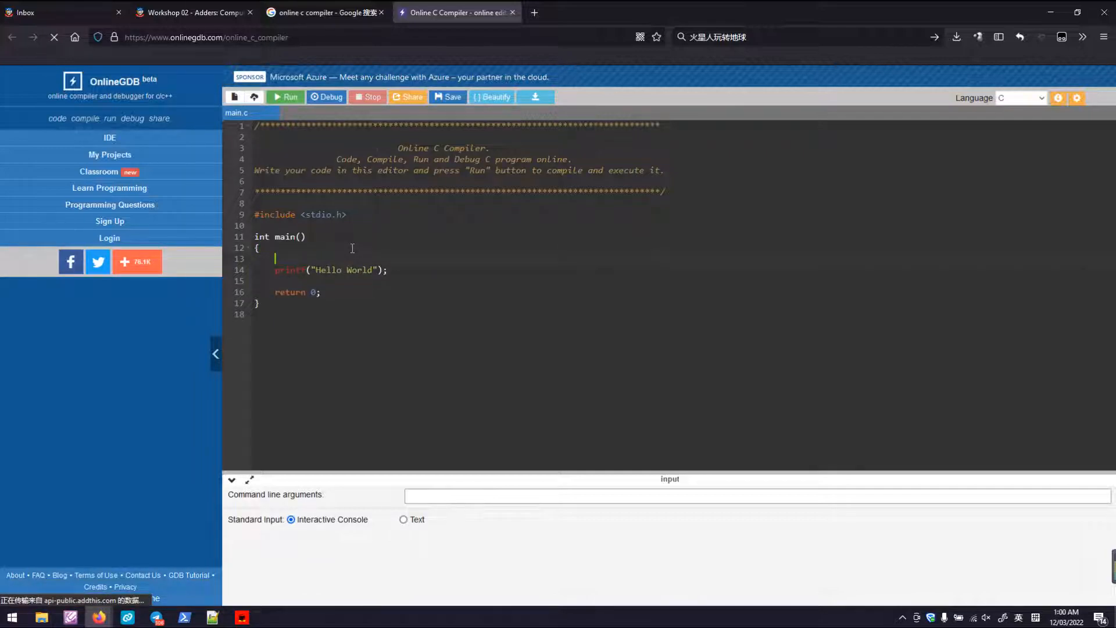
# Step: Wrap the printf in a for(int i = 0;i<16;i++){ loop
pyautogui.write('for(')
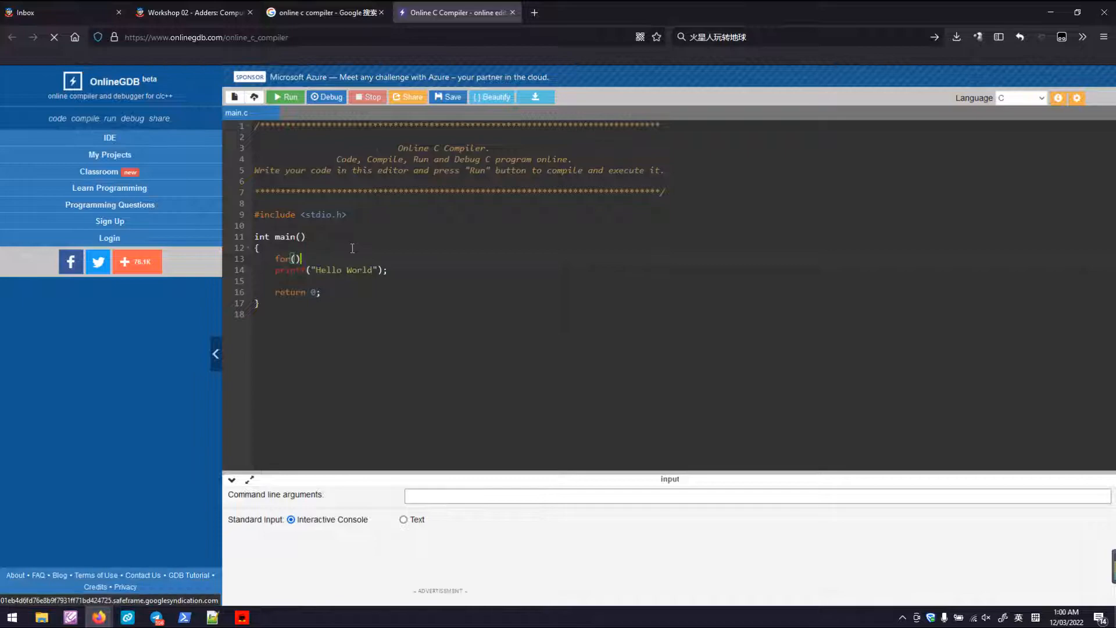
pyautogui.write('int i =')
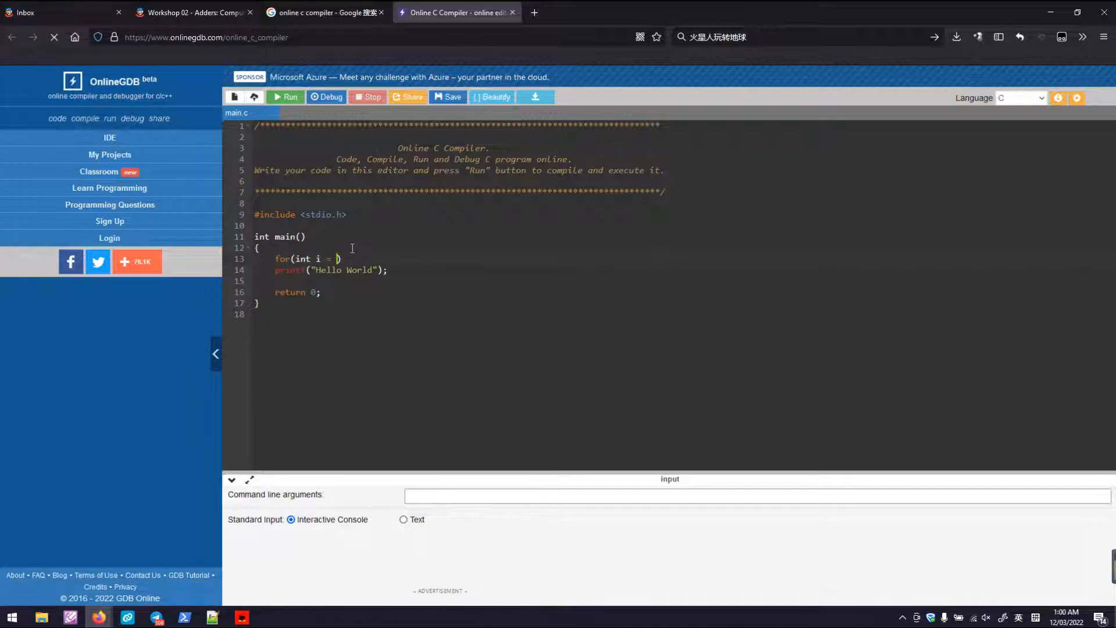
pyautogui.write('0;i<16;')
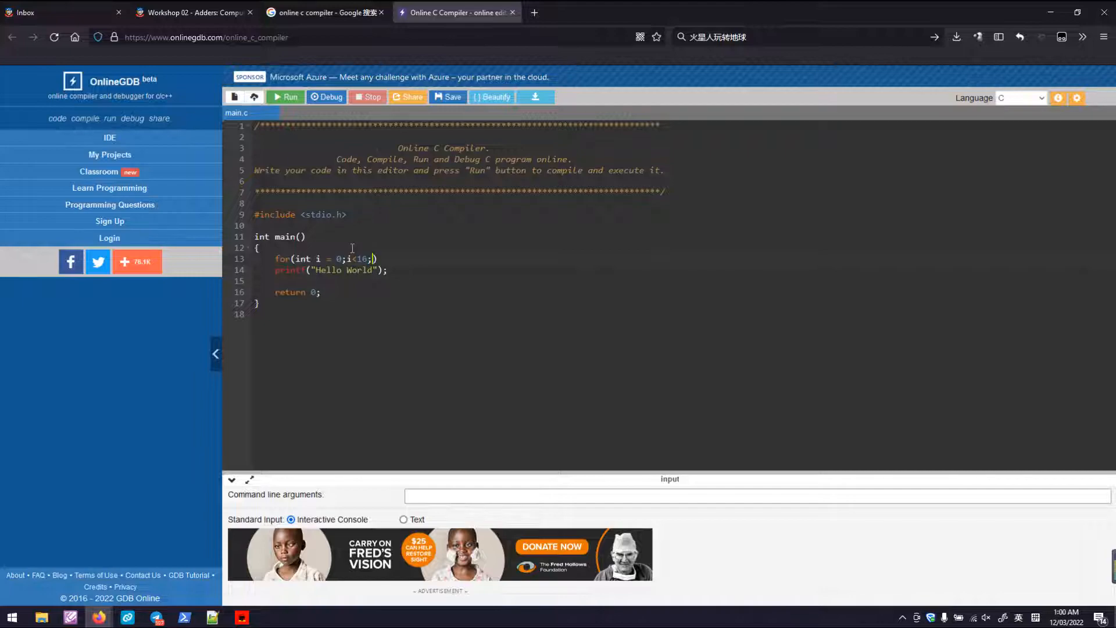
pyautogui.write('i++')
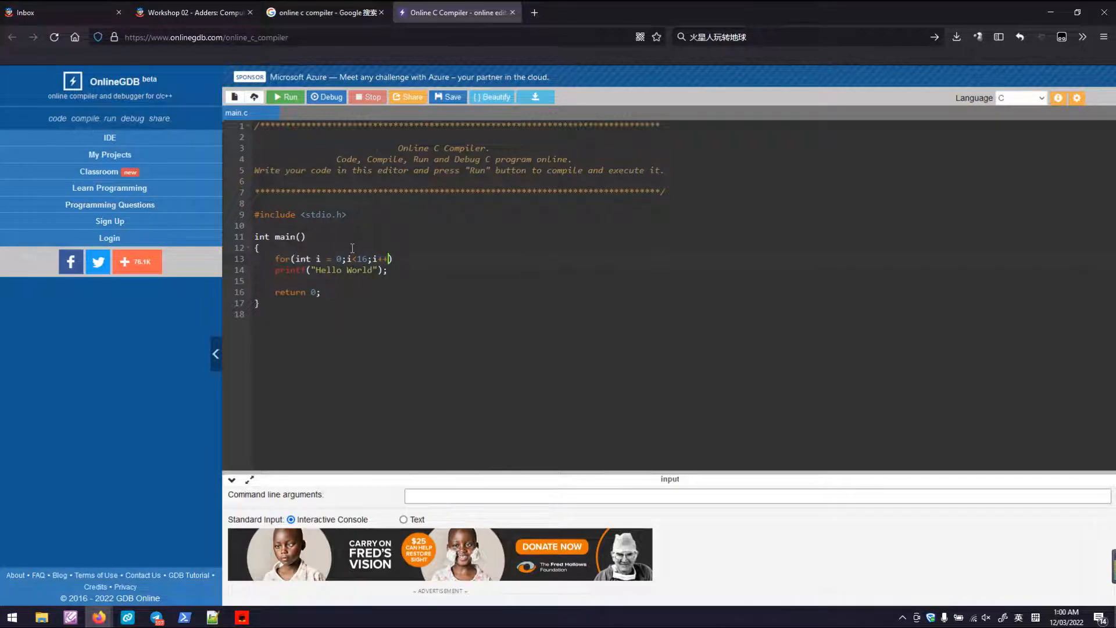
pyautogui.write('){')
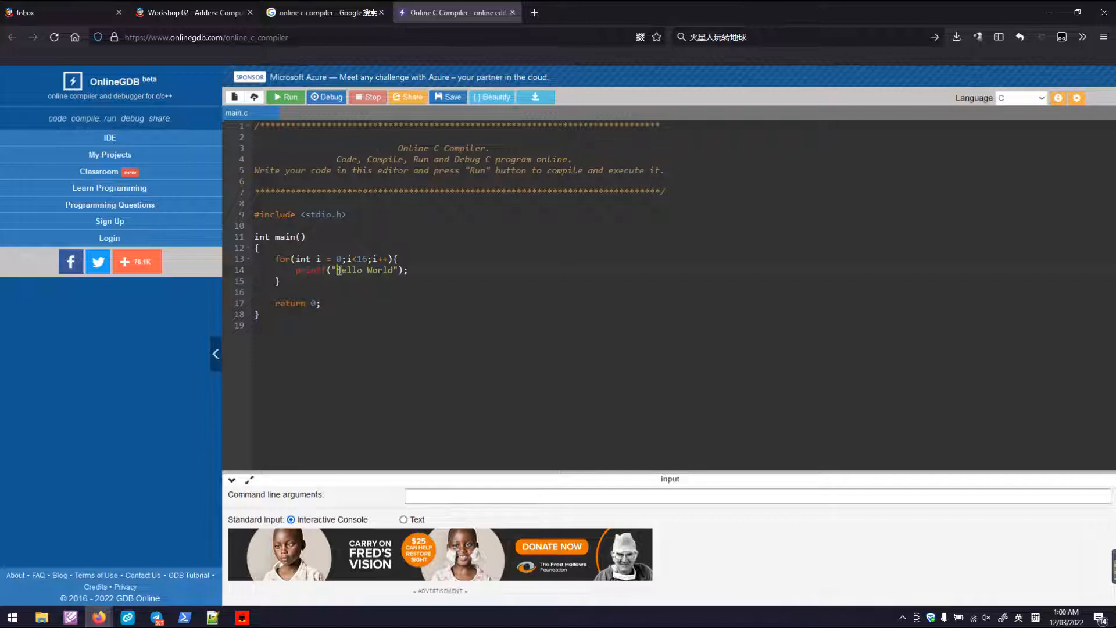
# Step: Replace 'Hello World' with the FullAdder format string, adding i+1 and i arguments
pyautogui.doubleClick(363, 270)
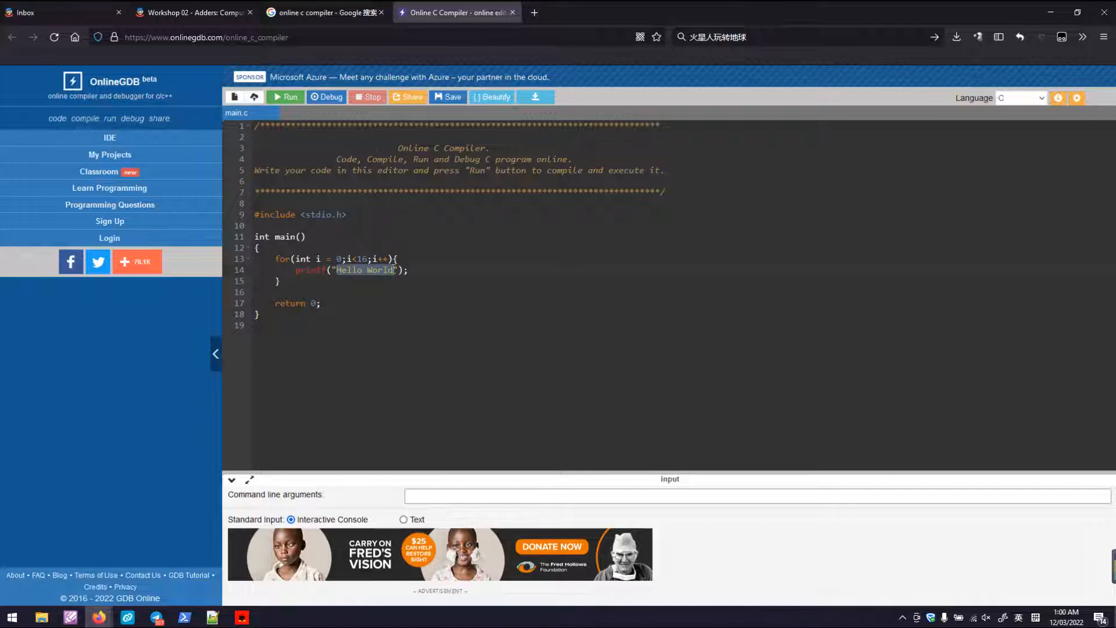
pyautogui.write('FullAdder(a = a[1],b = b[1], c = co0, sum = out[1],carry = co1);')
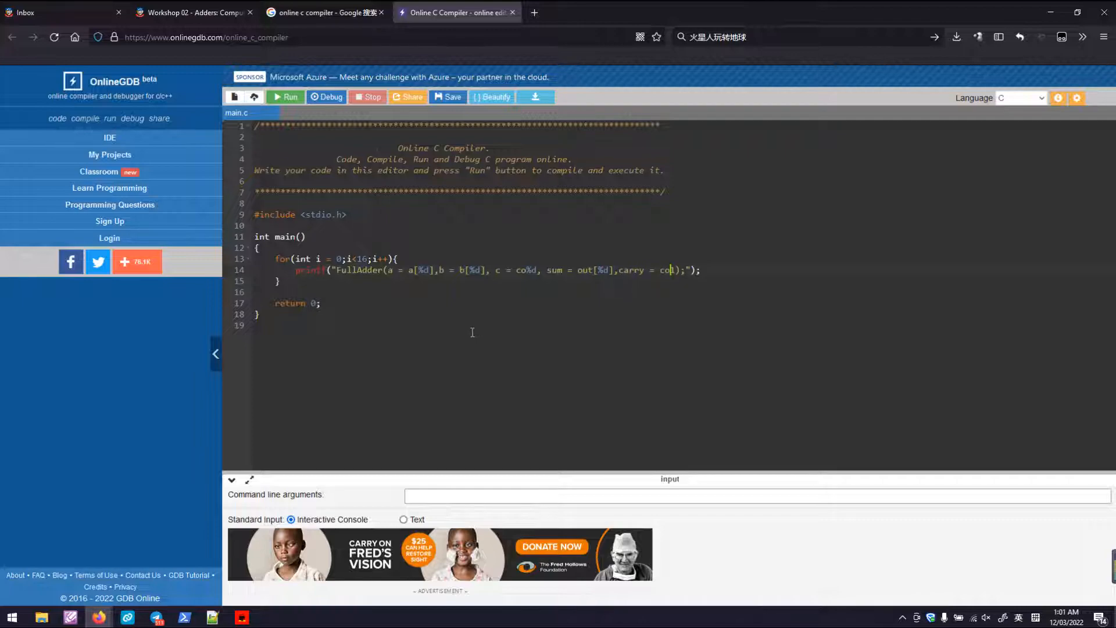
pyautogui.press('Backspace')
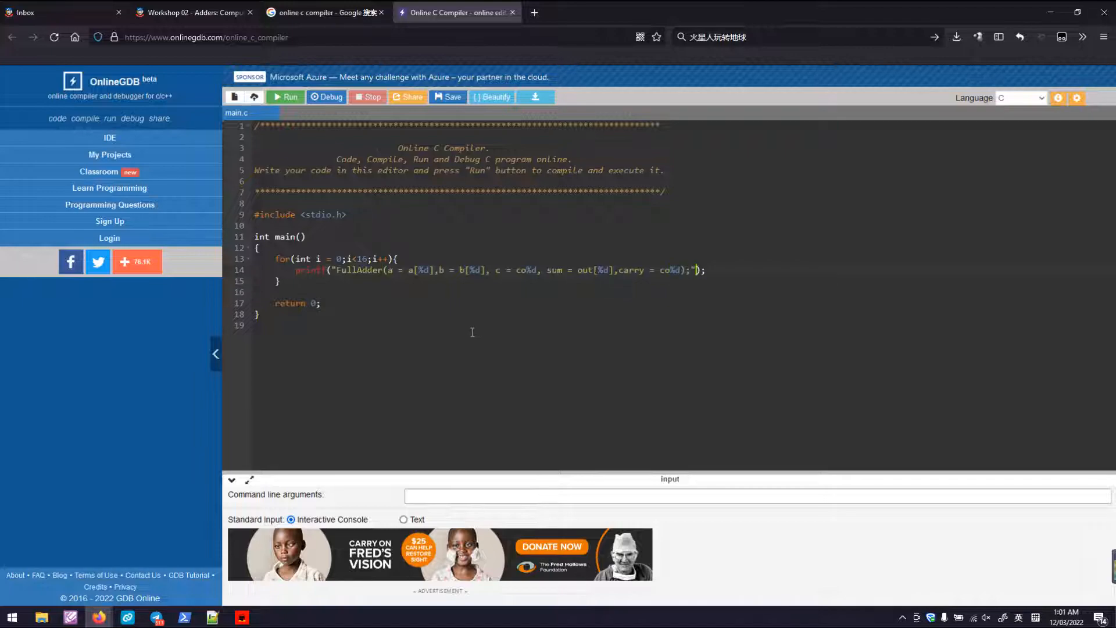
pyautogui.write(',i+1,i+1,')
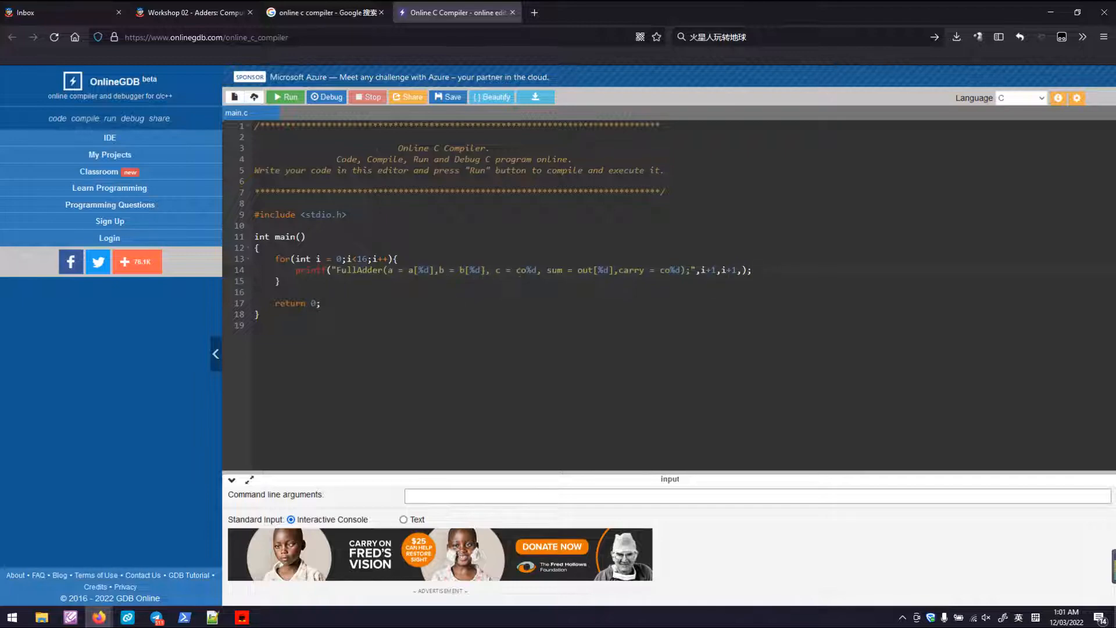
pyautogui.write('i,i+1,i+')
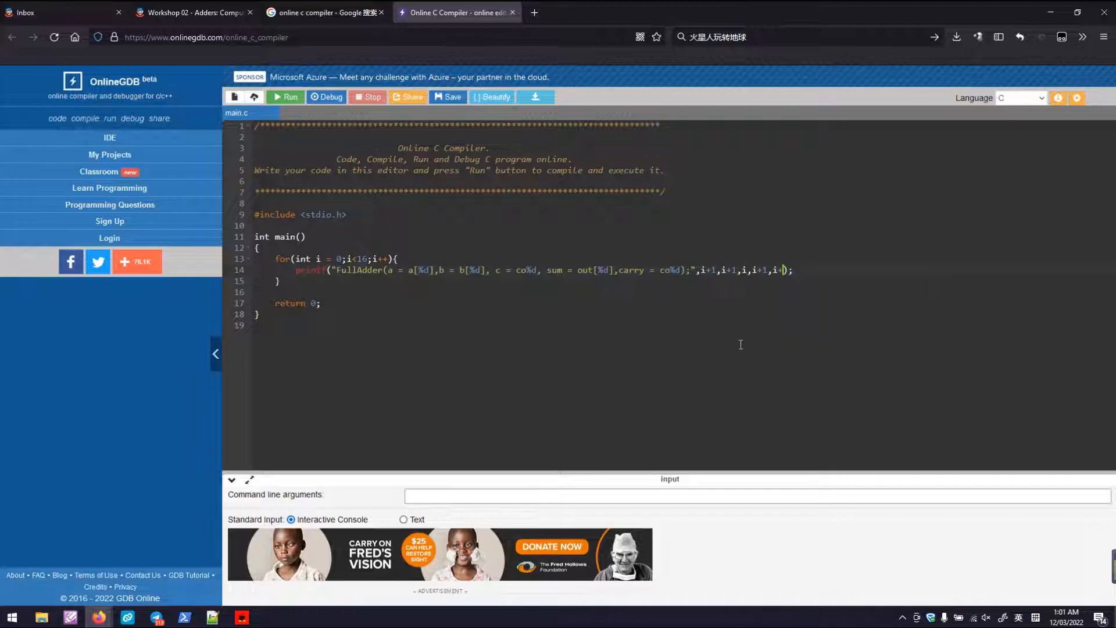
pyautogui.write('1')
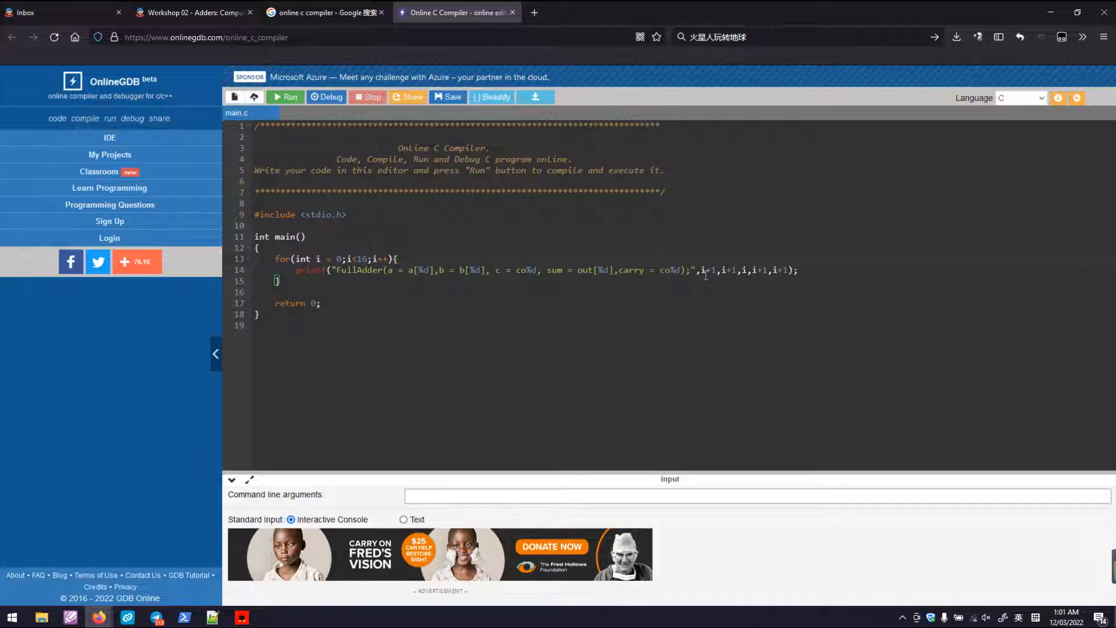
pyautogui.moveTo(482, 298)
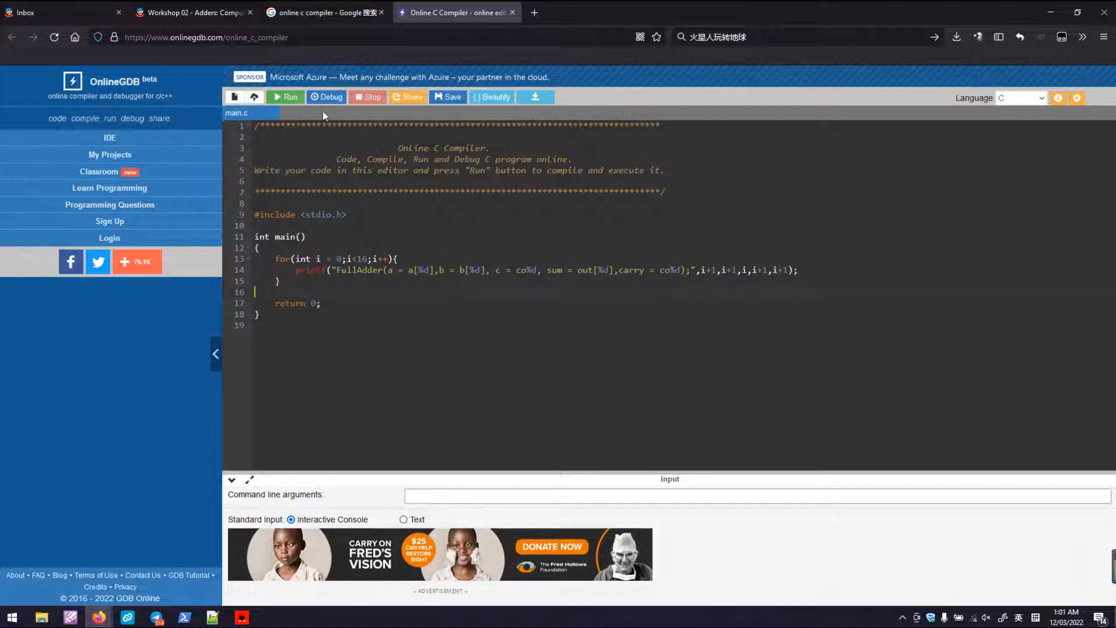
# Step: Append \n to the format string, run it, and check the 16 output lines
pyautogui.click(285, 97)
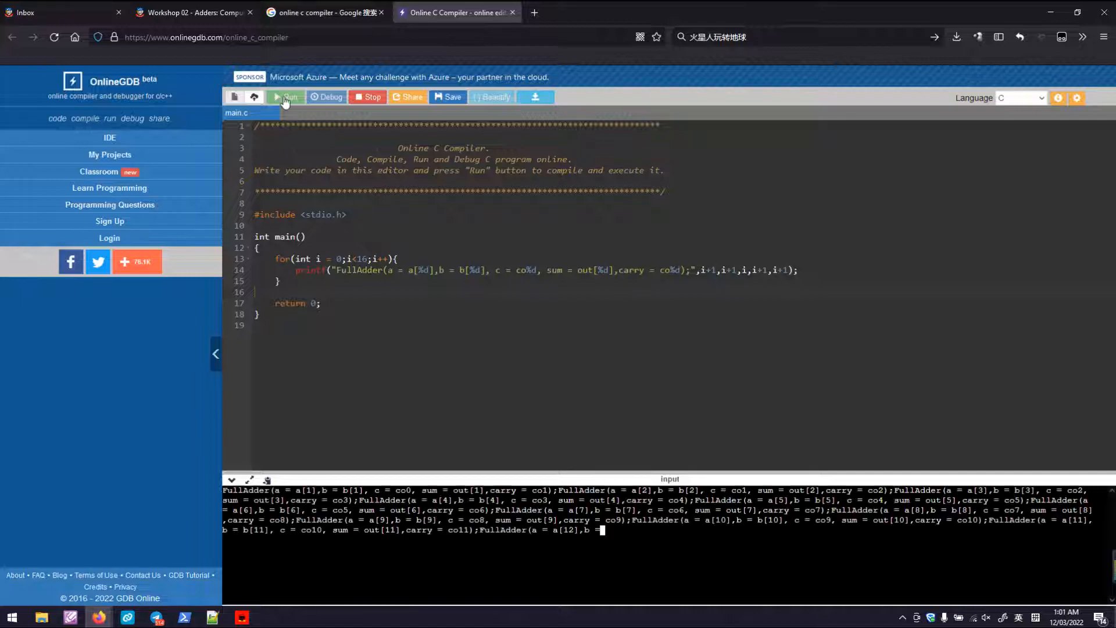
pyautogui.click(285, 97)
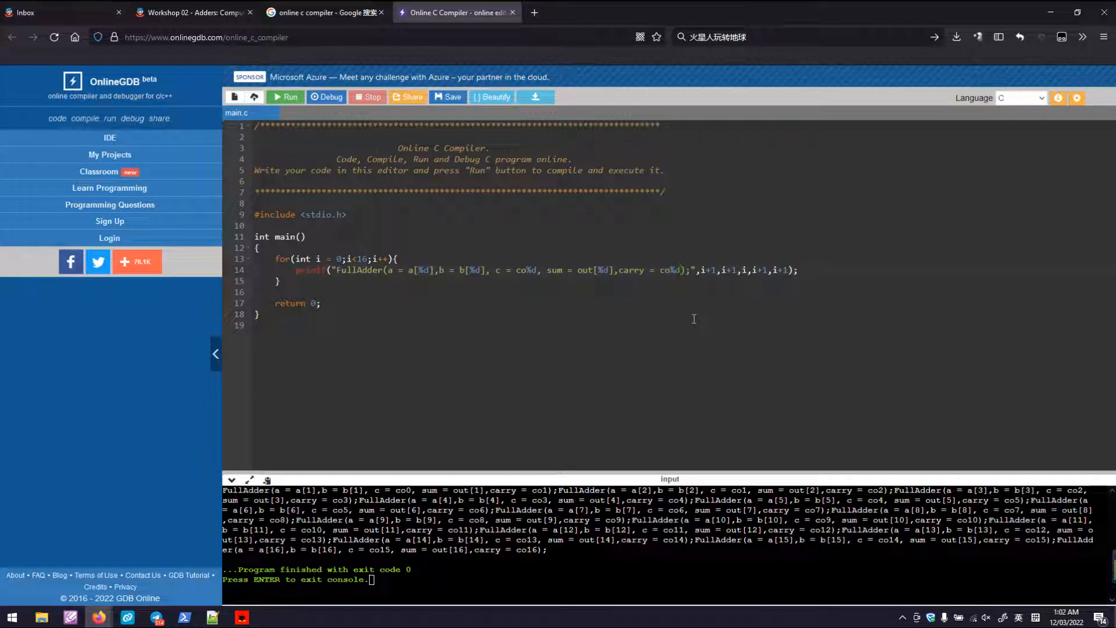
pyautogui.write('\\n')
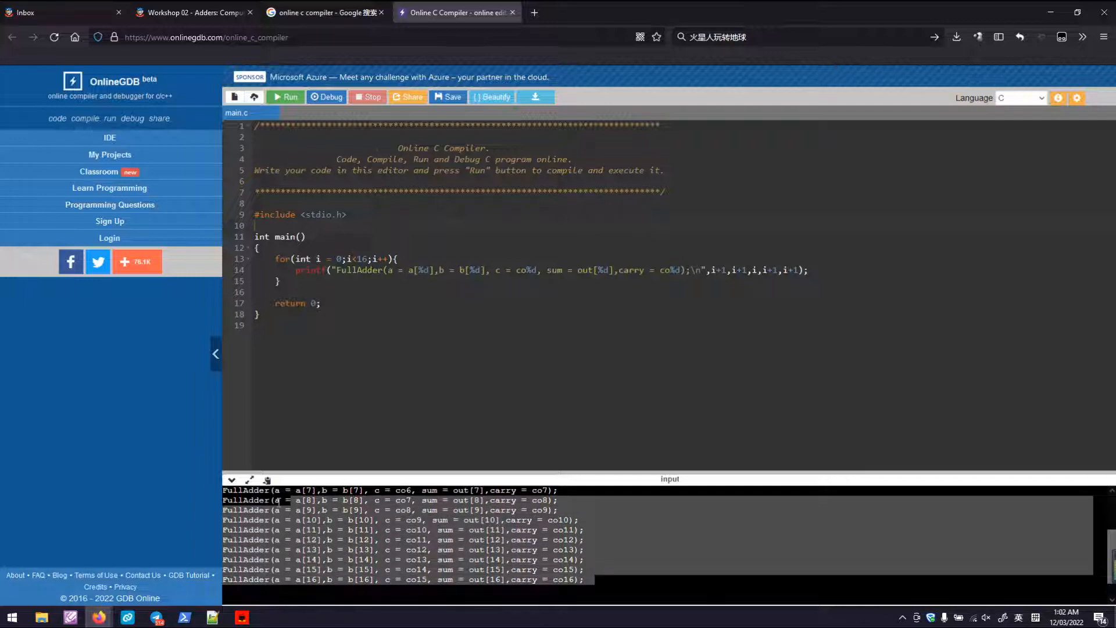
pyautogui.scroll(3)
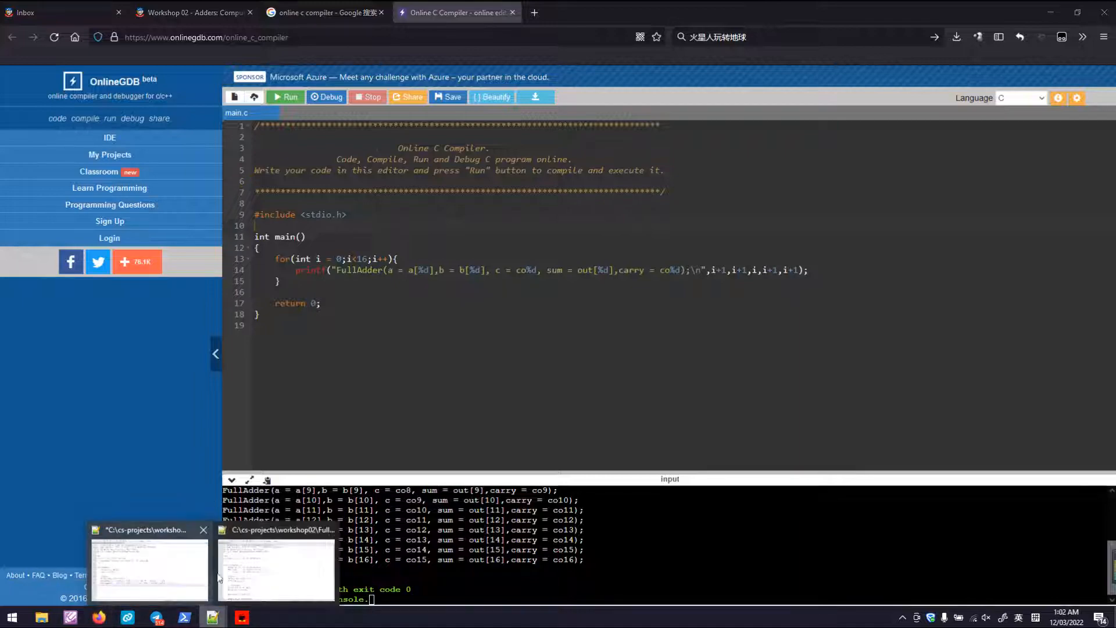
pyautogui.click(276, 566)
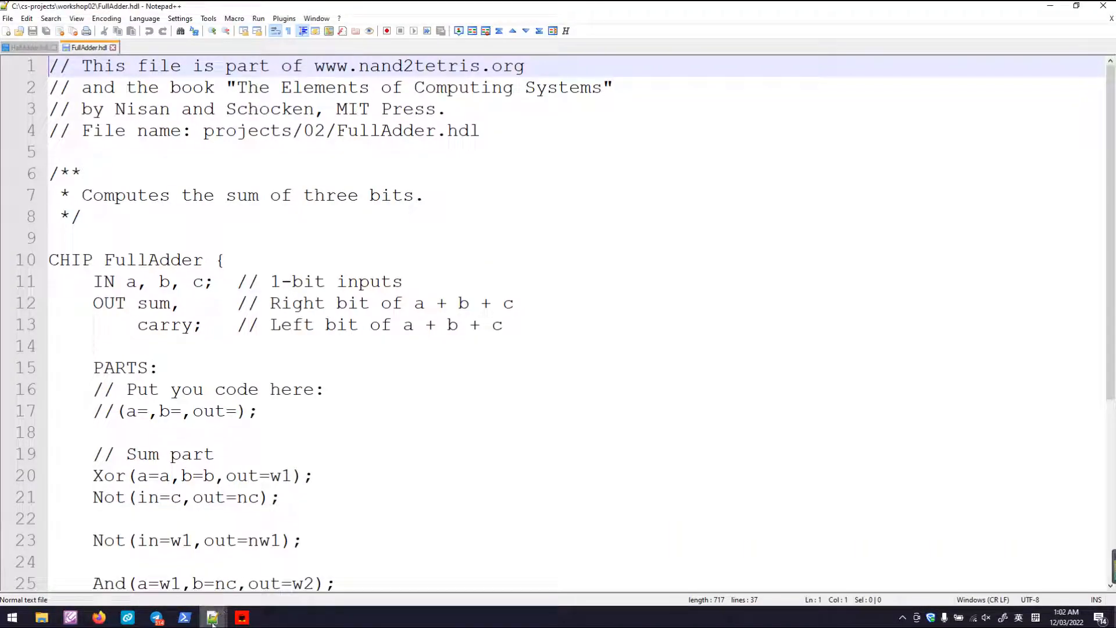
pyautogui.click(285, 47)
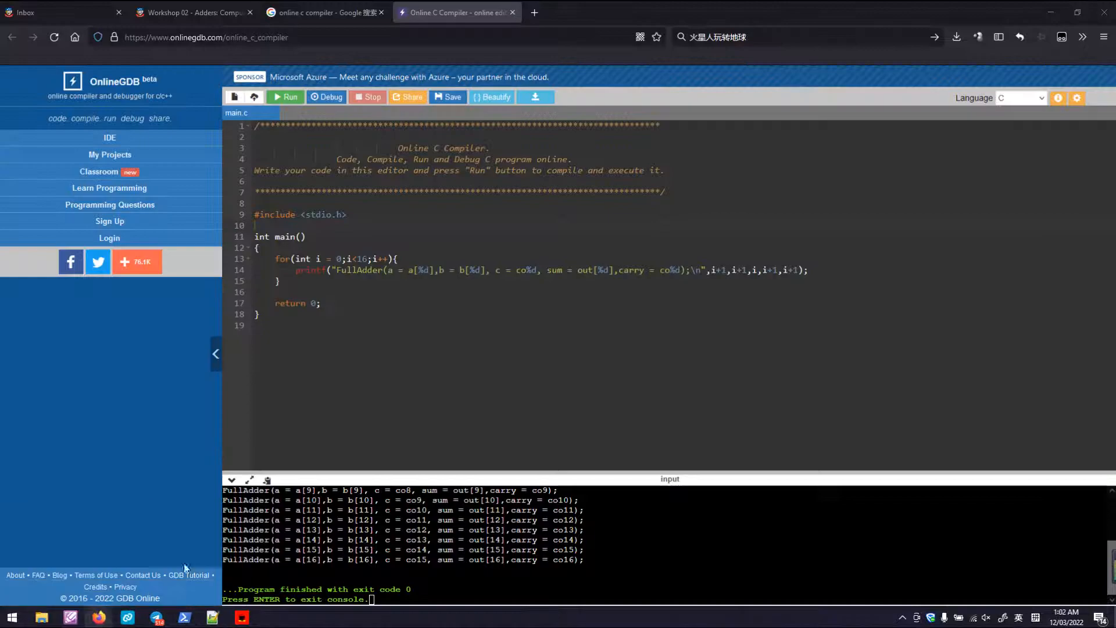
pyautogui.scroll(3)
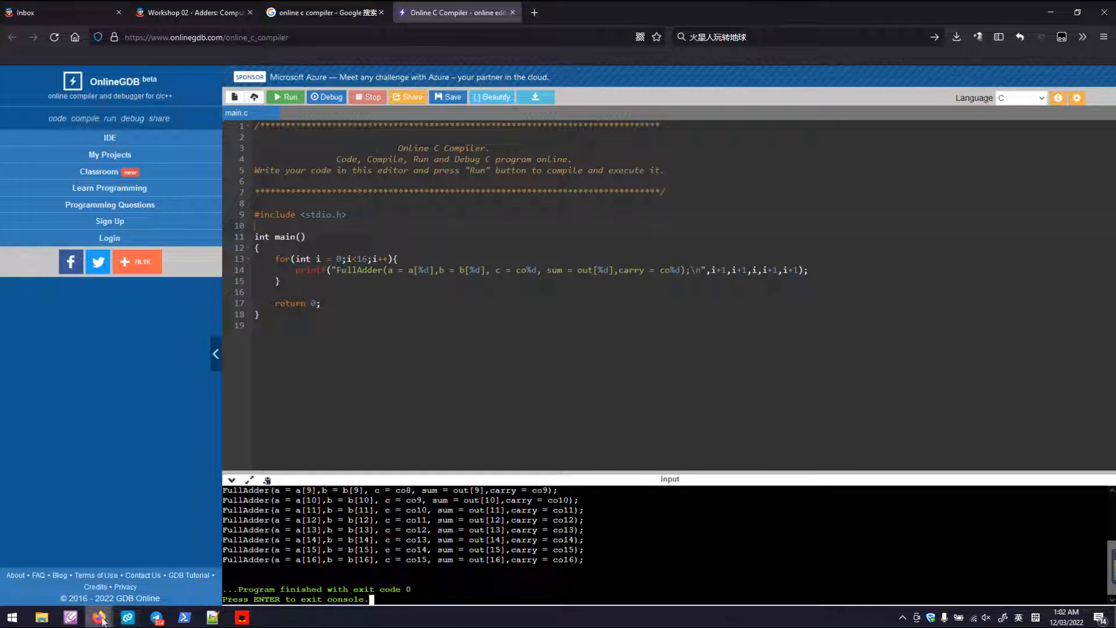
pyautogui.moveTo(210, 618)
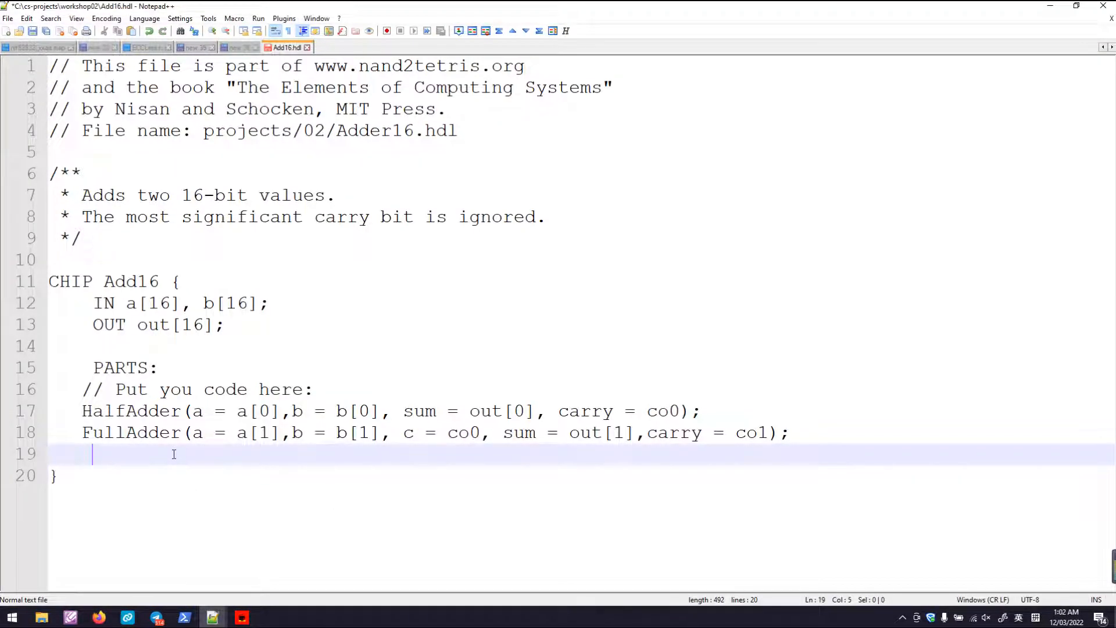
pyautogui.moveTo(162, 467)
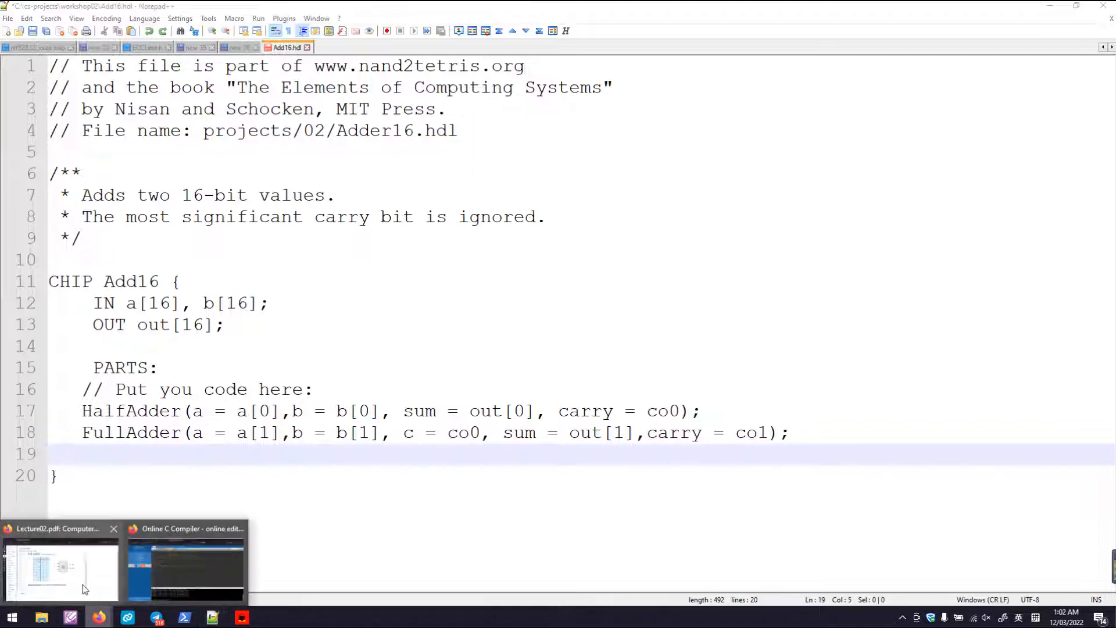
# Step: Copy the generated FullAdder lines and paste them below the HalfAdder line in Add16.hdl
pyautogui.click(184, 562)
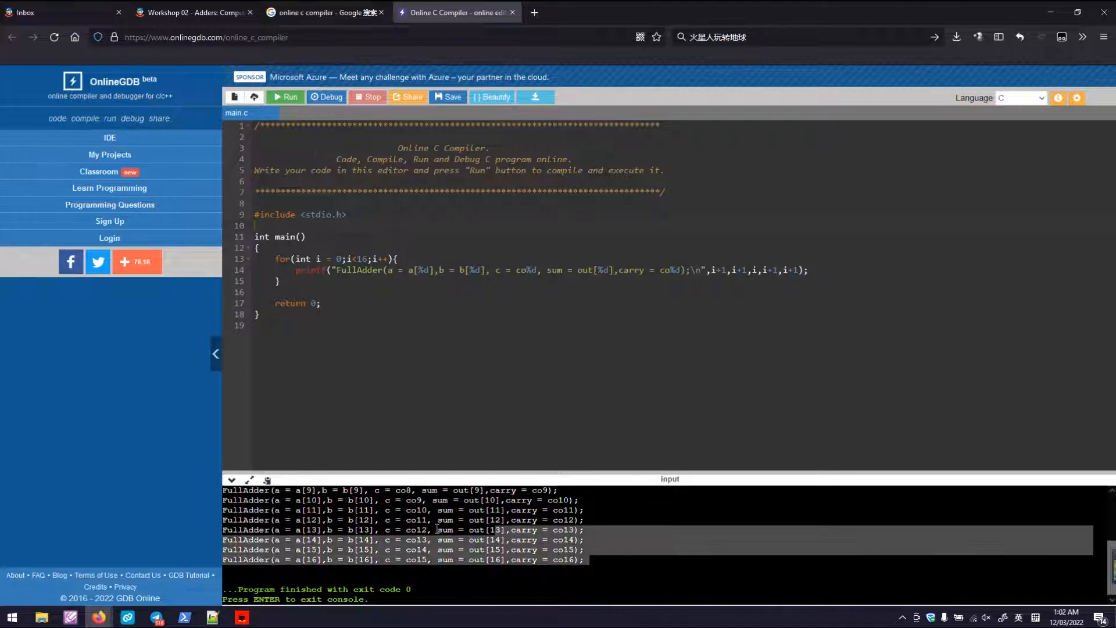
pyautogui.scroll(3)
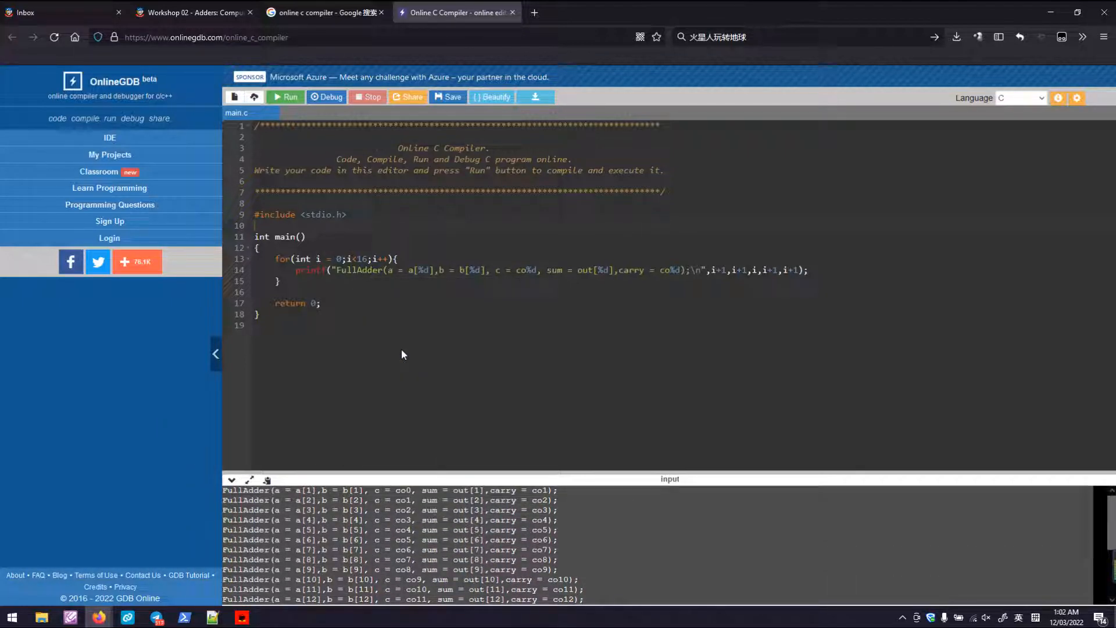
pyautogui.click(184, 617)
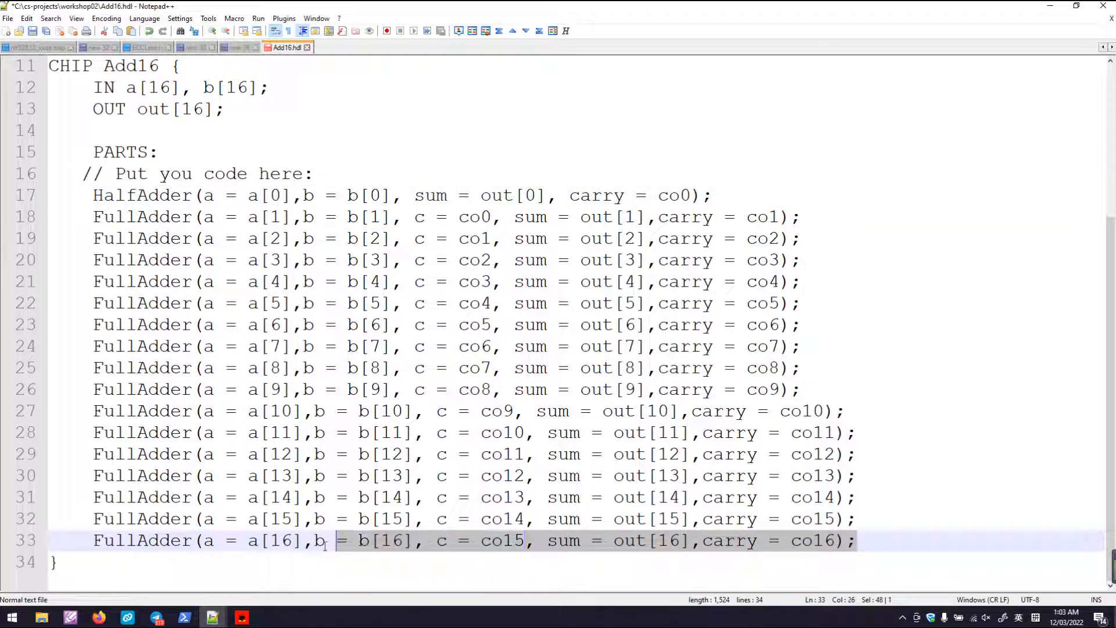
# Step: Delete the extra bit-16 FullAdder line from Add16.hdl
pyautogui.click(92, 540)
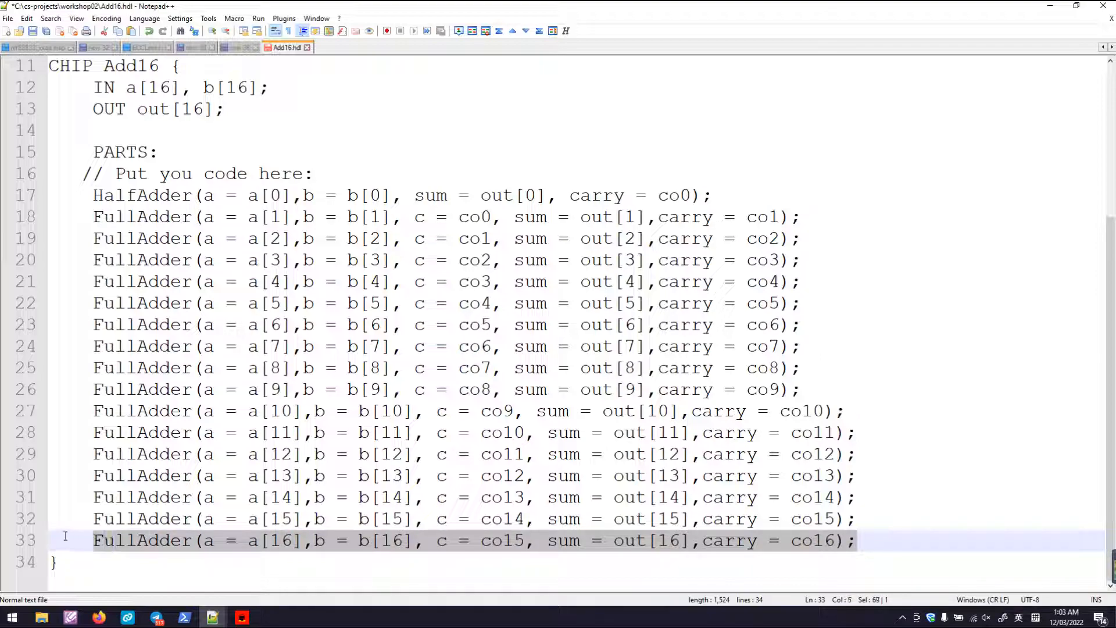
pyautogui.press('Delete')
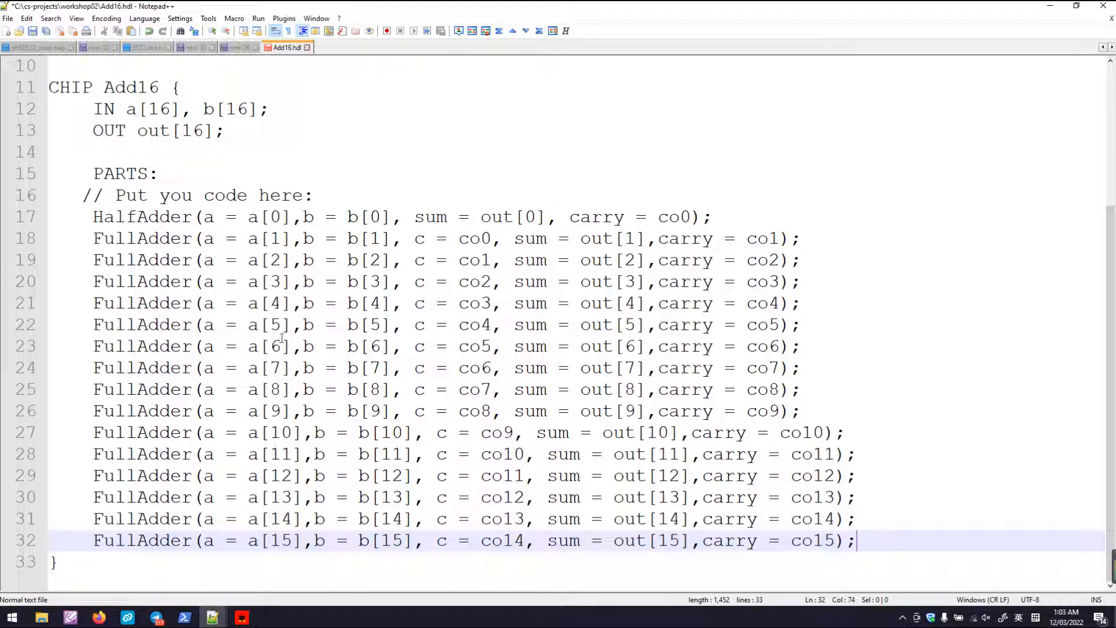
pyautogui.click(157, 174)
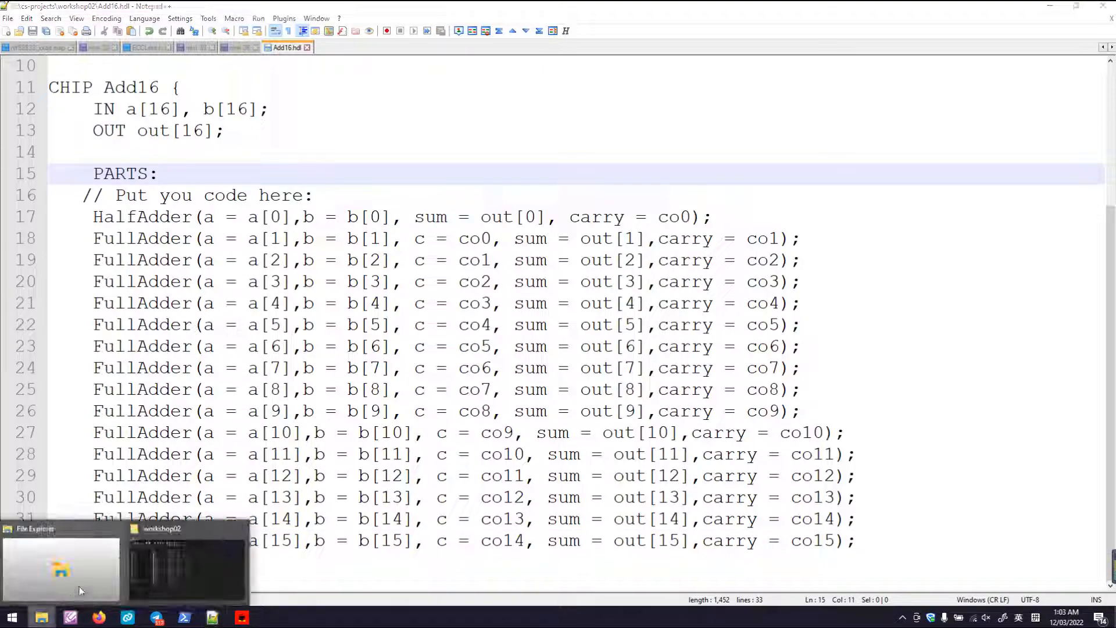
pyautogui.click(186, 562)
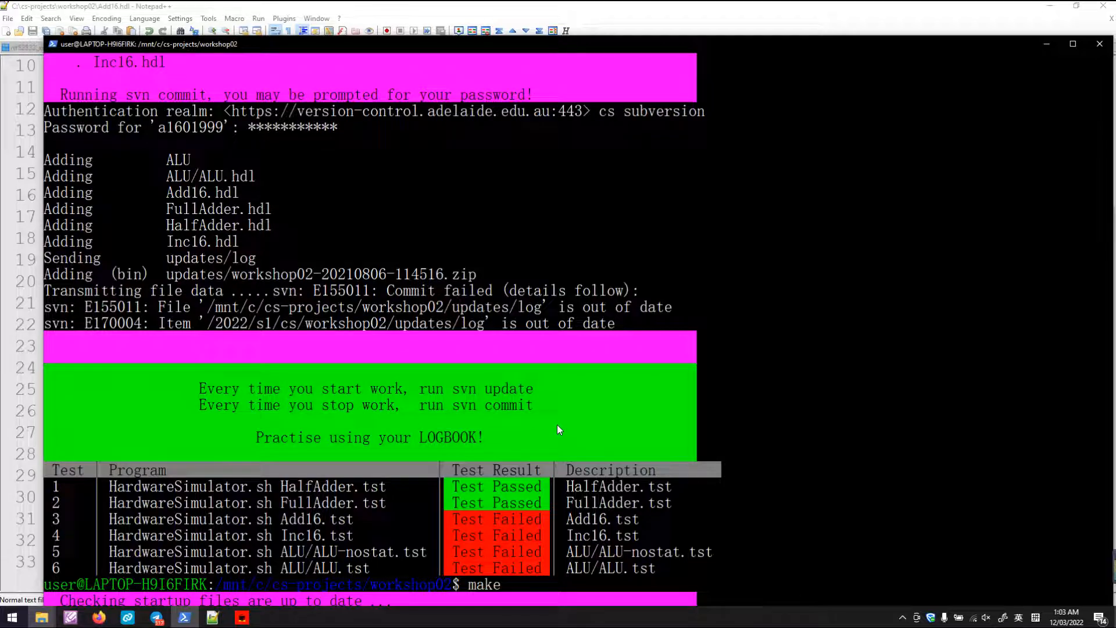
# Step: Maximize Windows Terminal, run make with the svn password, and confirm Add16.tst passes
pyautogui.scroll(-3)
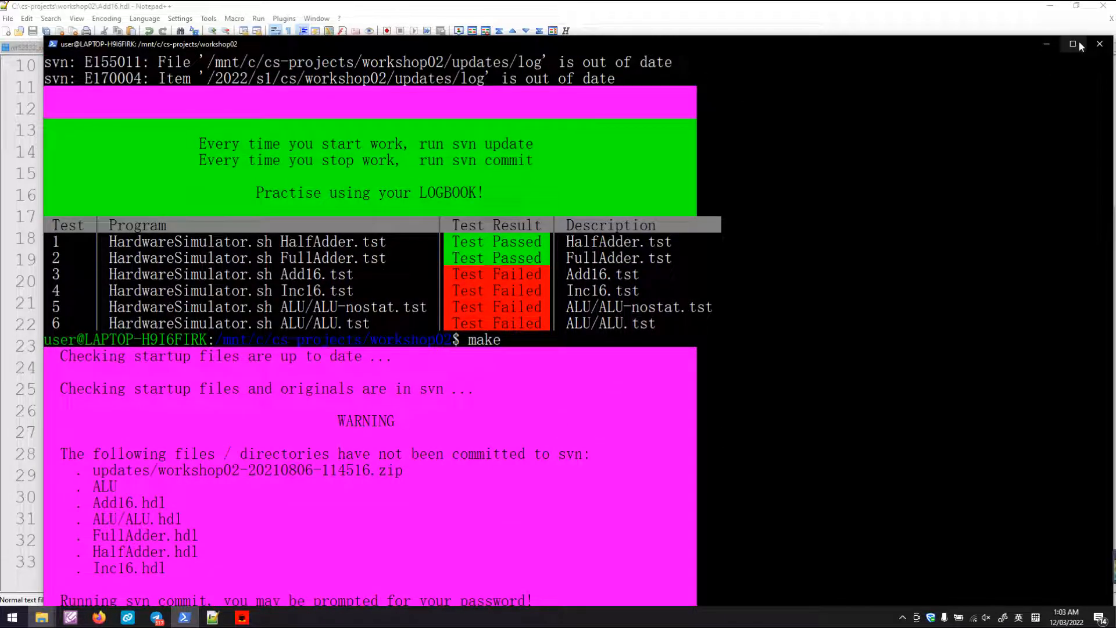
pyautogui.click(1075, 43)
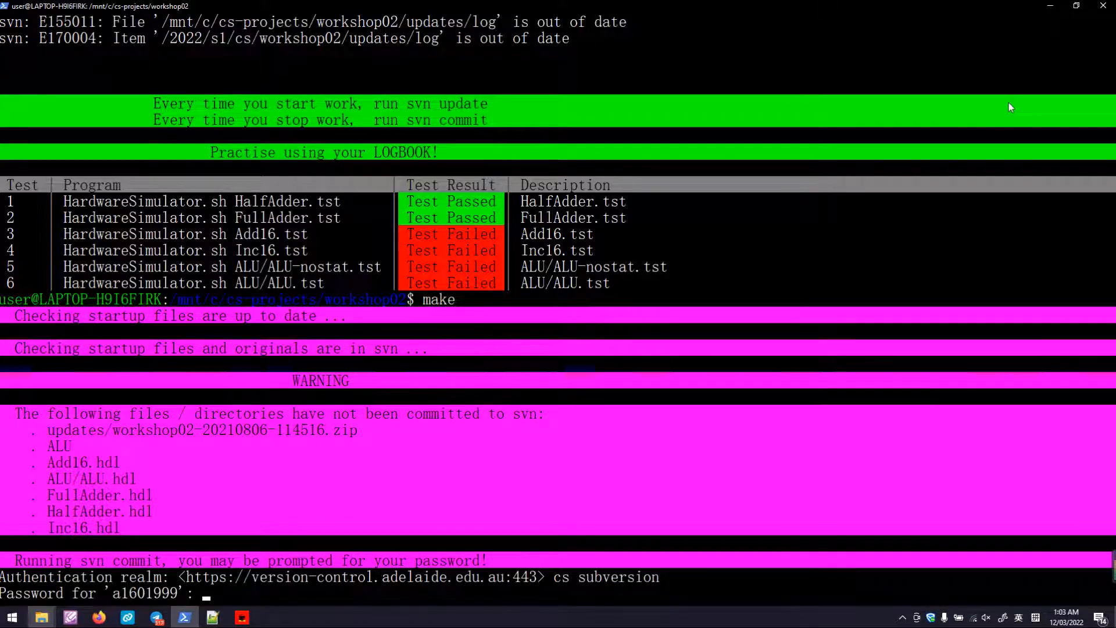
pyautogui.write('***')
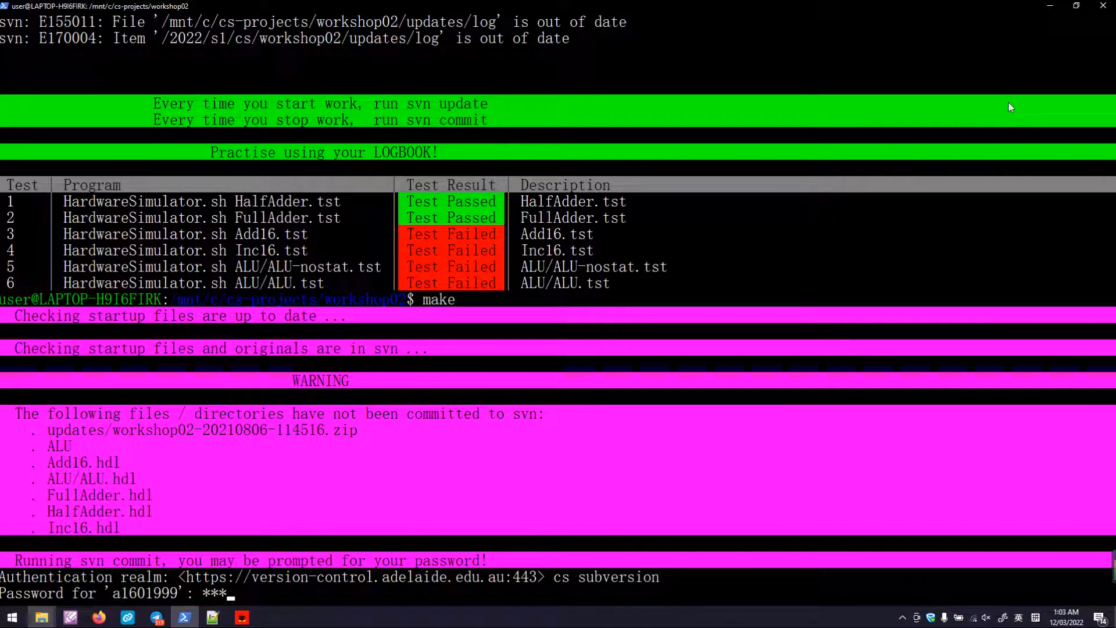
pyautogui.write('password')
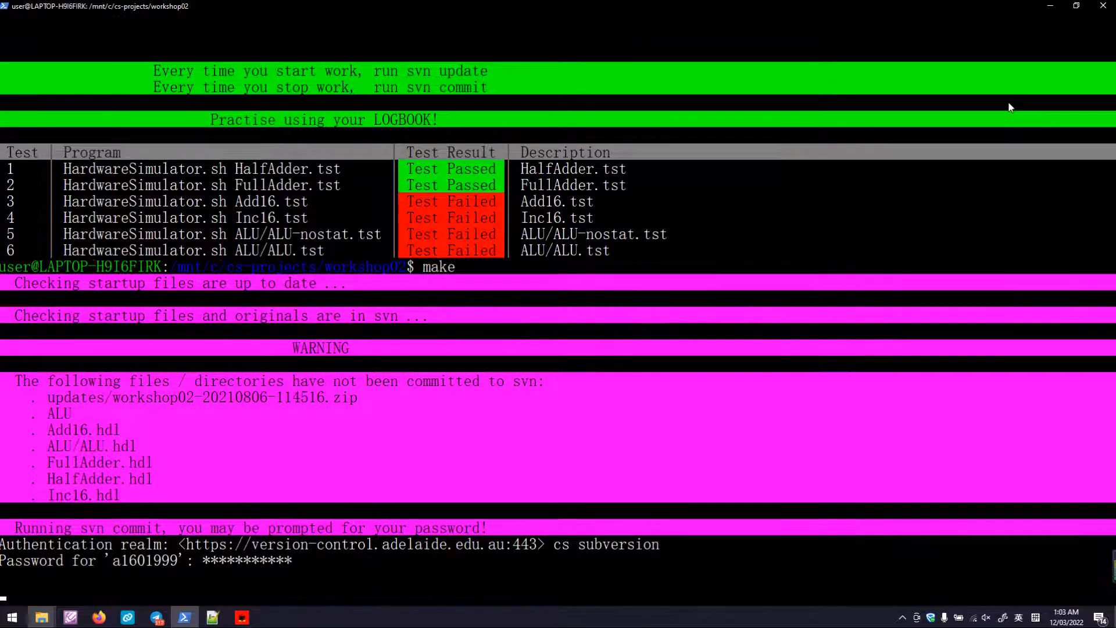
pyautogui.scroll(-3)
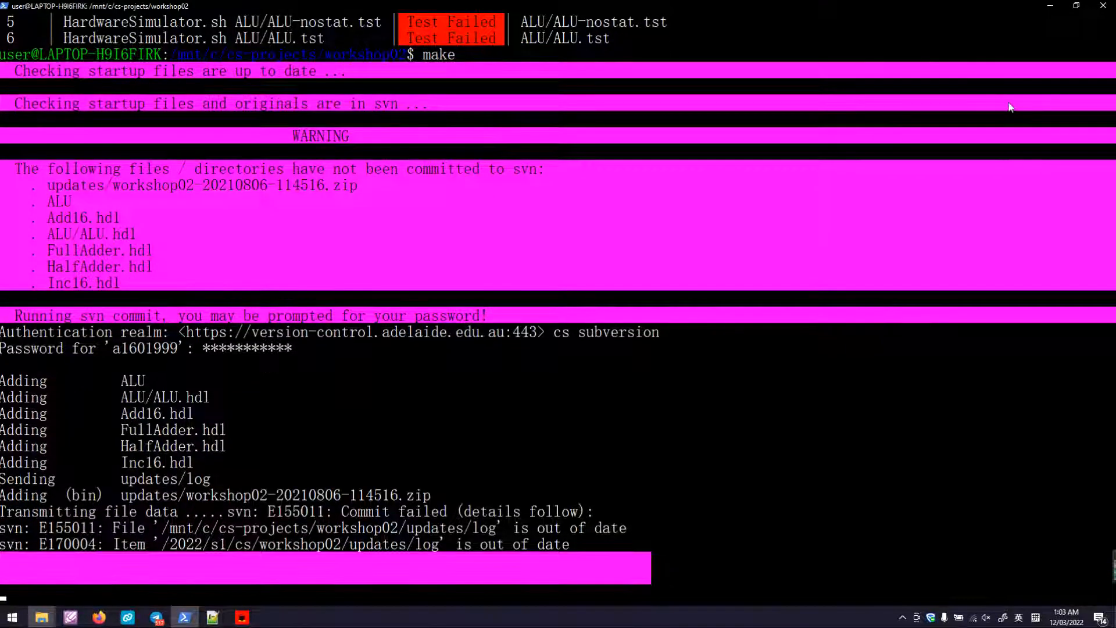
pyautogui.scroll(-3)
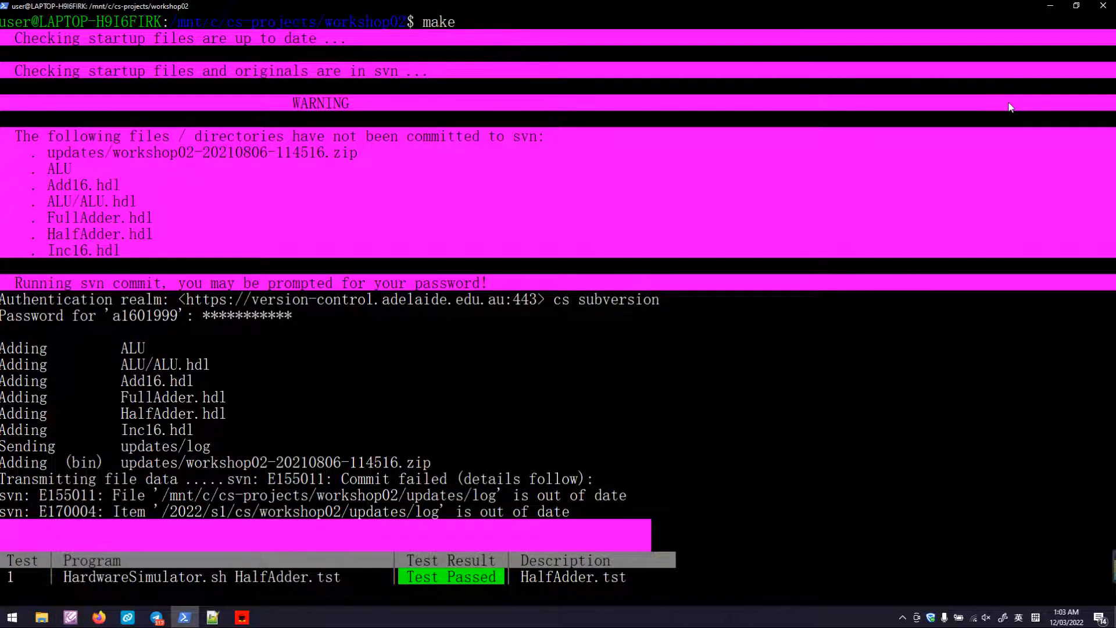
pyautogui.scroll(-3)
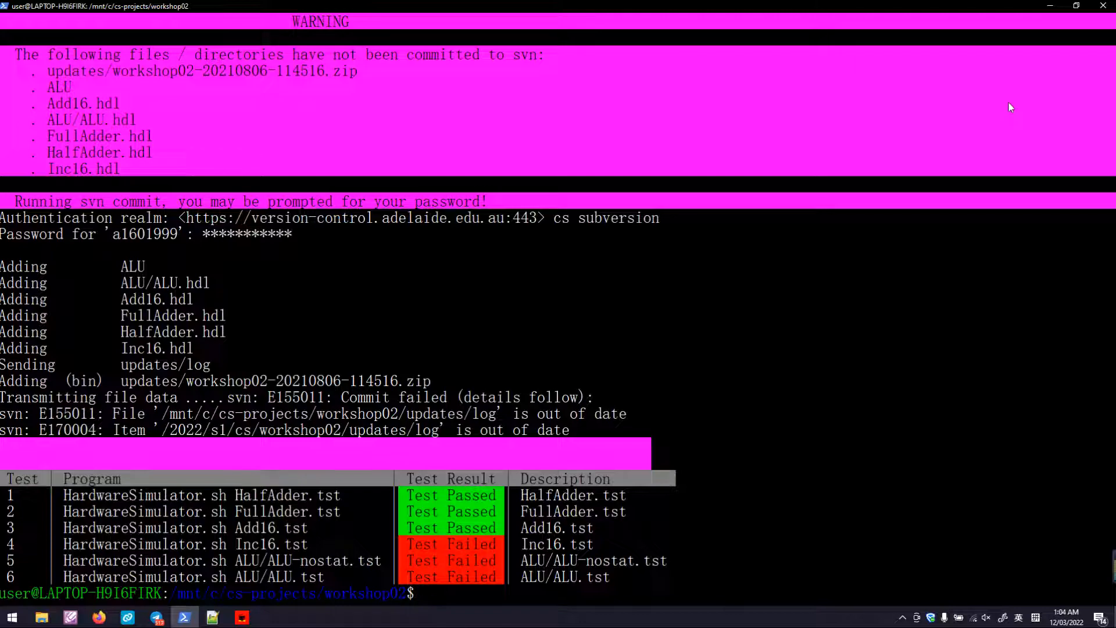
pyautogui.moveTo(707, 177)
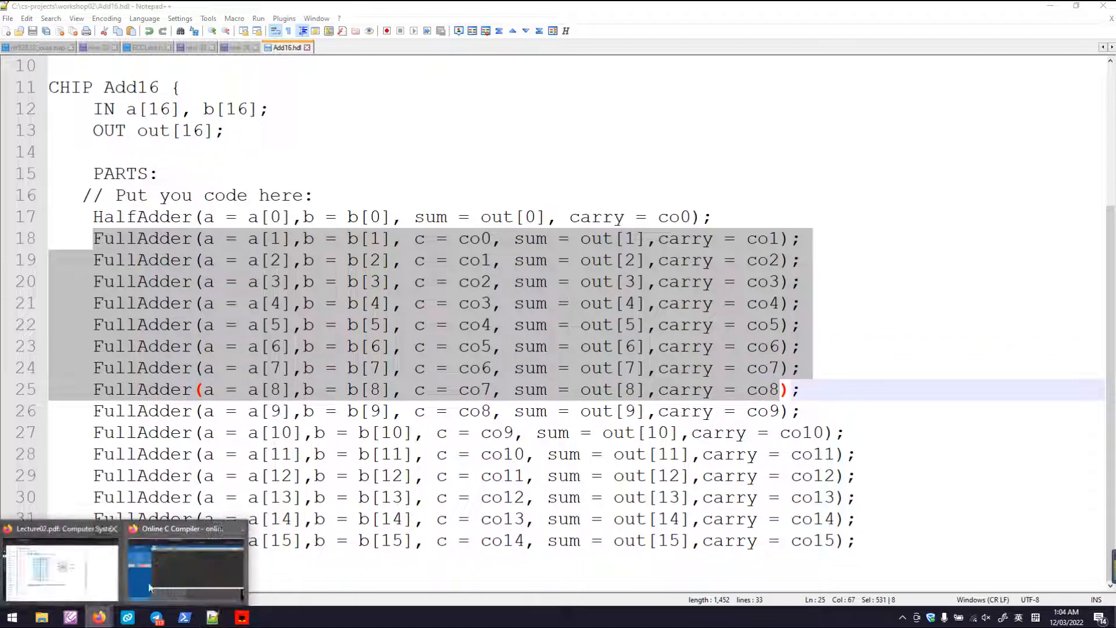
# Step: Return to the OnlineGDB compiler page in Firefox
pyautogui.click(184, 562)
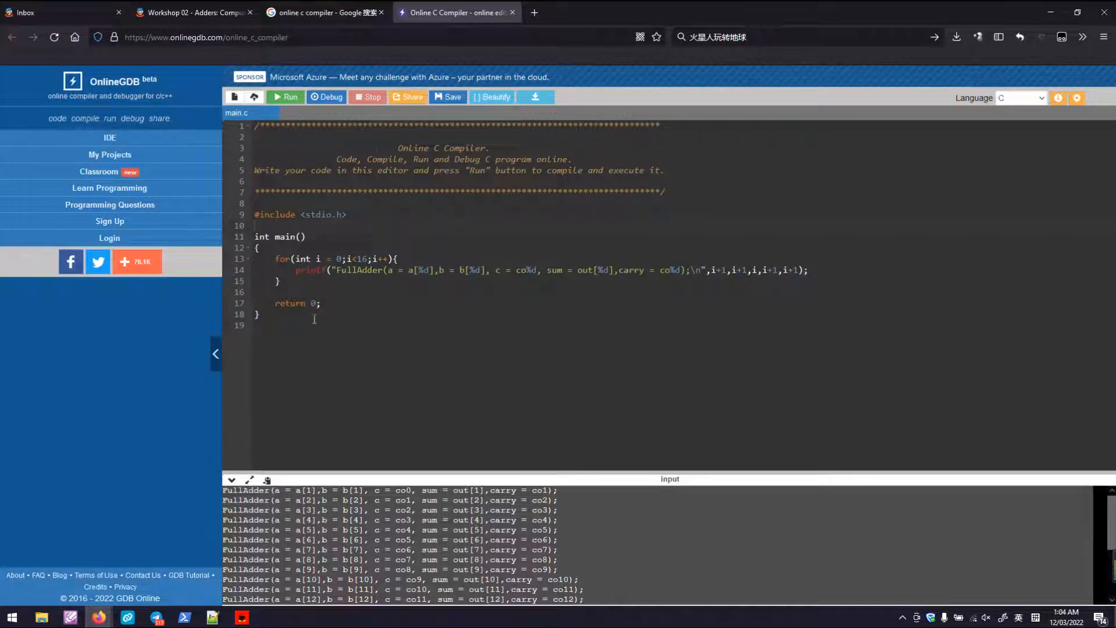